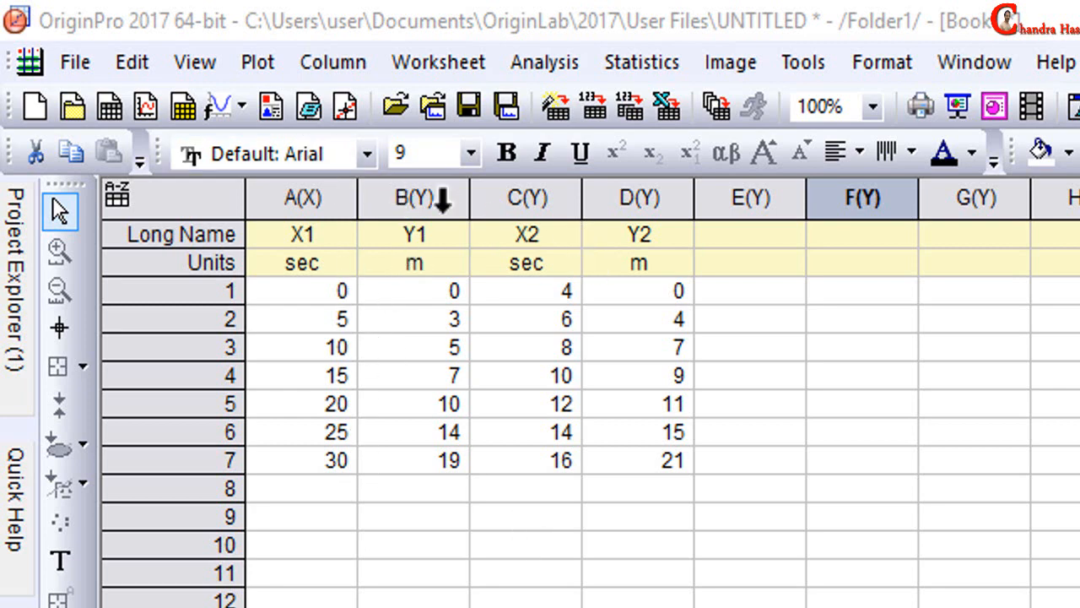
- Designate column C (X2) as an X column so Y2 pairs with X2
{"action": "left_click", "coordinate": [525, 199]}
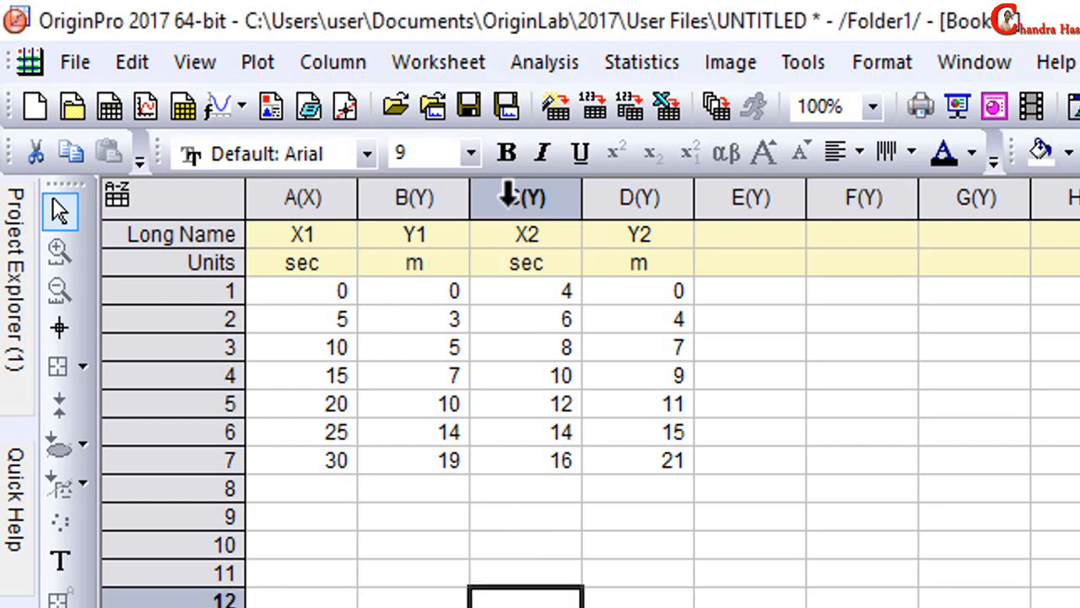
{"action": "left_click", "coordinate": [525, 199]}
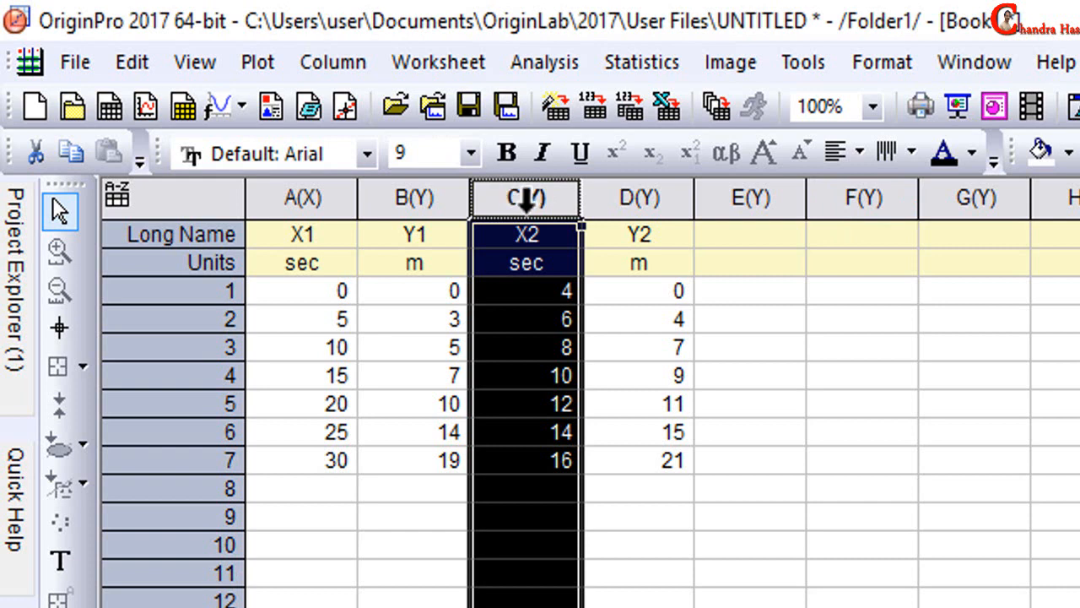
{"action": "right_click", "coordinate": [523, 198]}
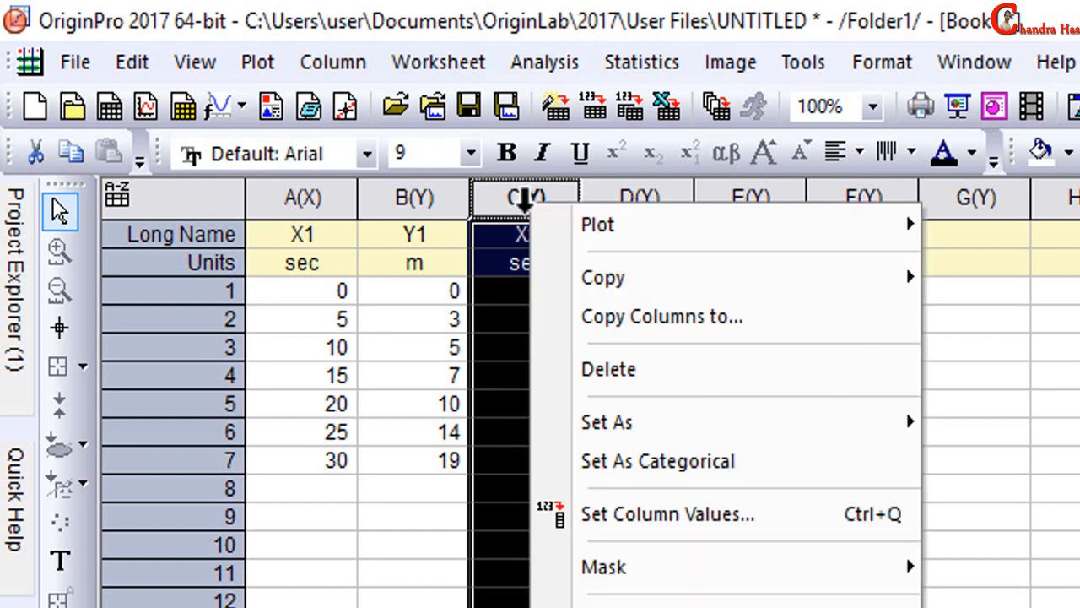
{"action": "mouse_move", "coordinate": [604, 277]}
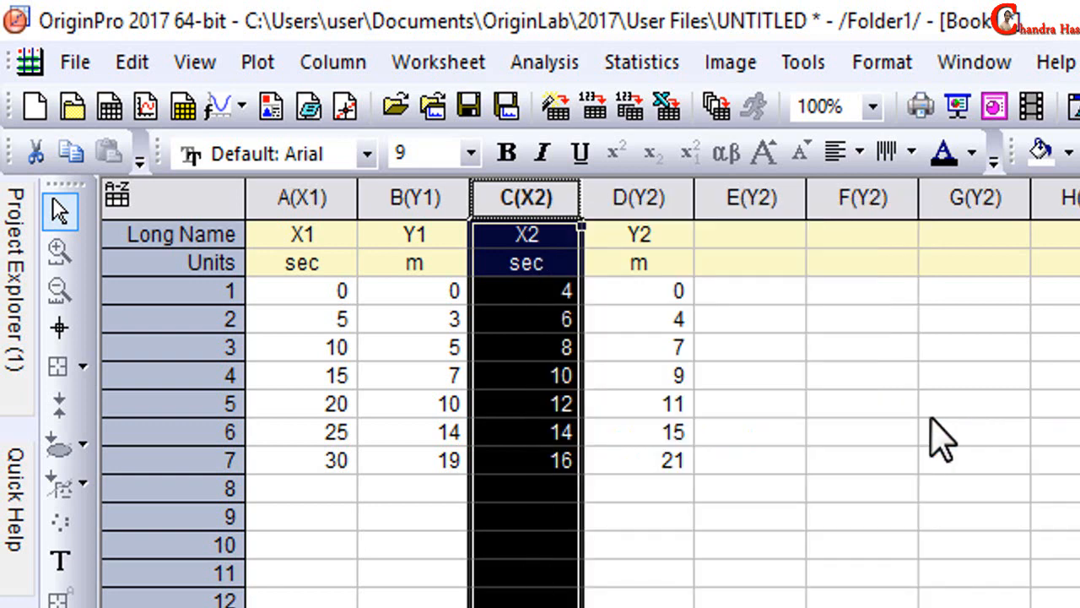
{"action": "left_click", "coordinate": [749, 572]}
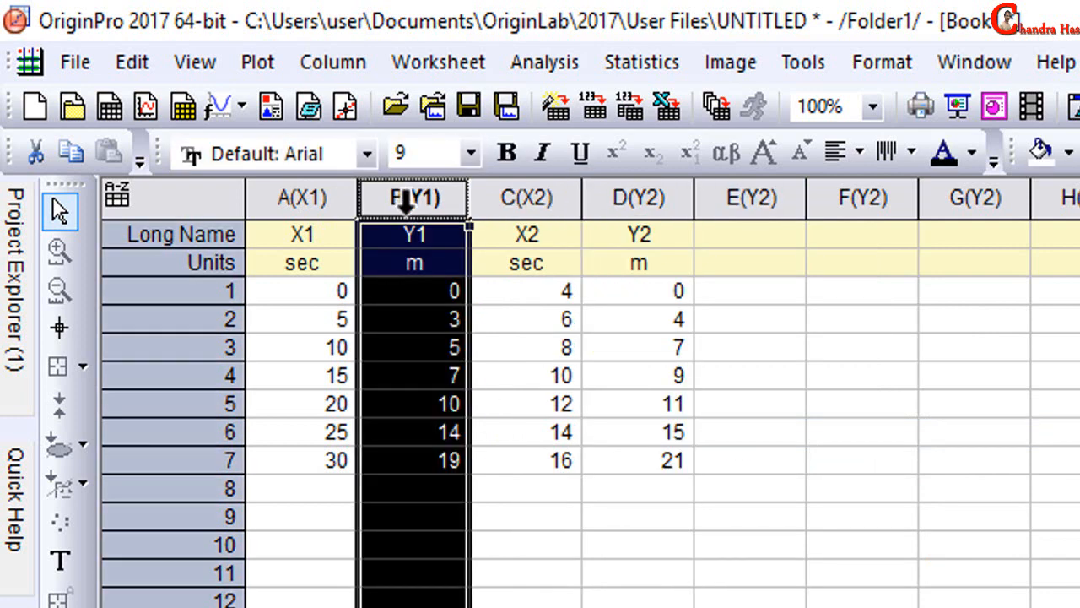
- Create scatter plots of Y1 vs X1 and Y2 vs X2 as Graph1 and Graph2
{"action": "right_click", "coordinate": [412, 199]}
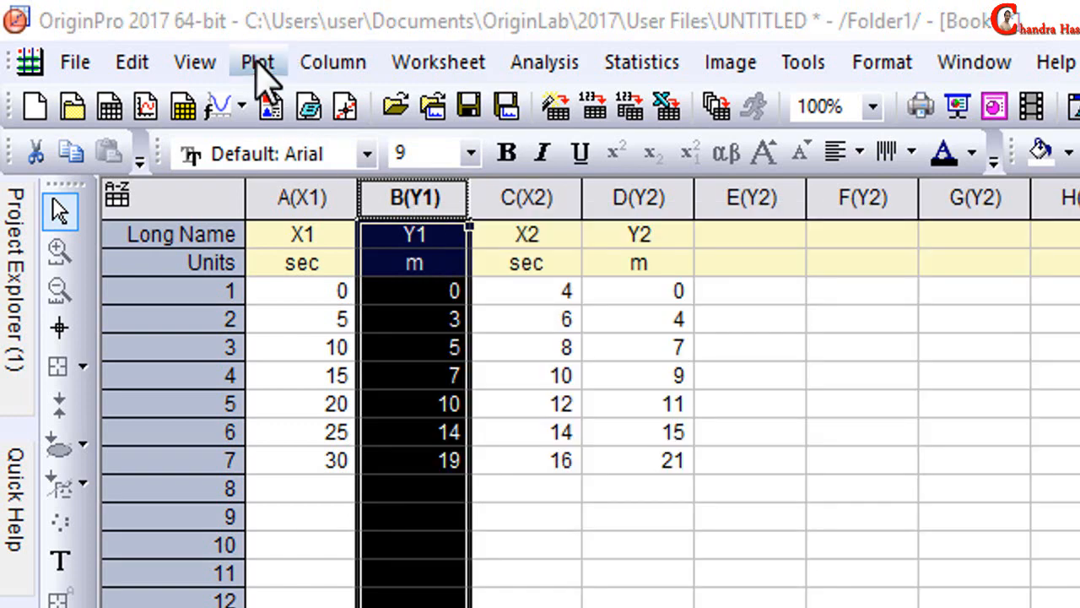
{"action": "scroll", "scroll_direction": "down", "scroll_amount": 3}
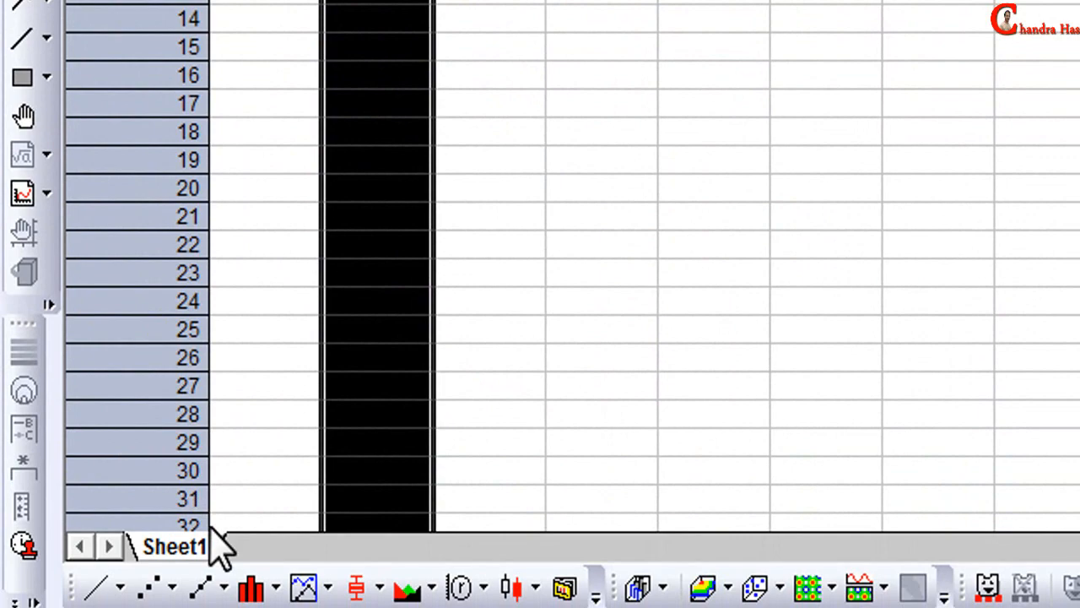
{"action": "mouse_move", "coordinate": [156, 588]}
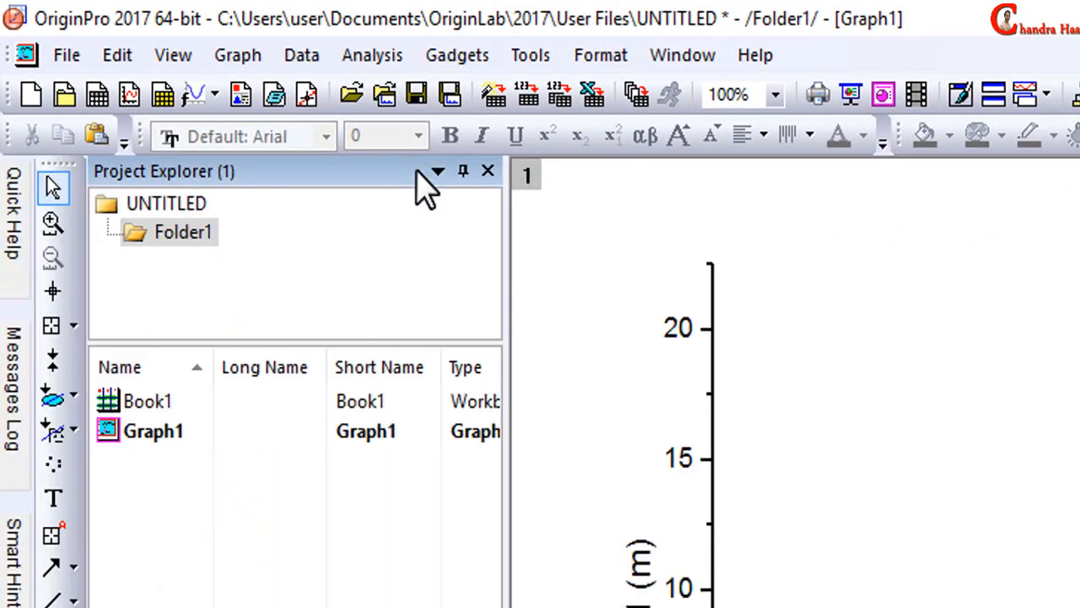
{"action": "mouse_move", "coordinate": [296, 256]}
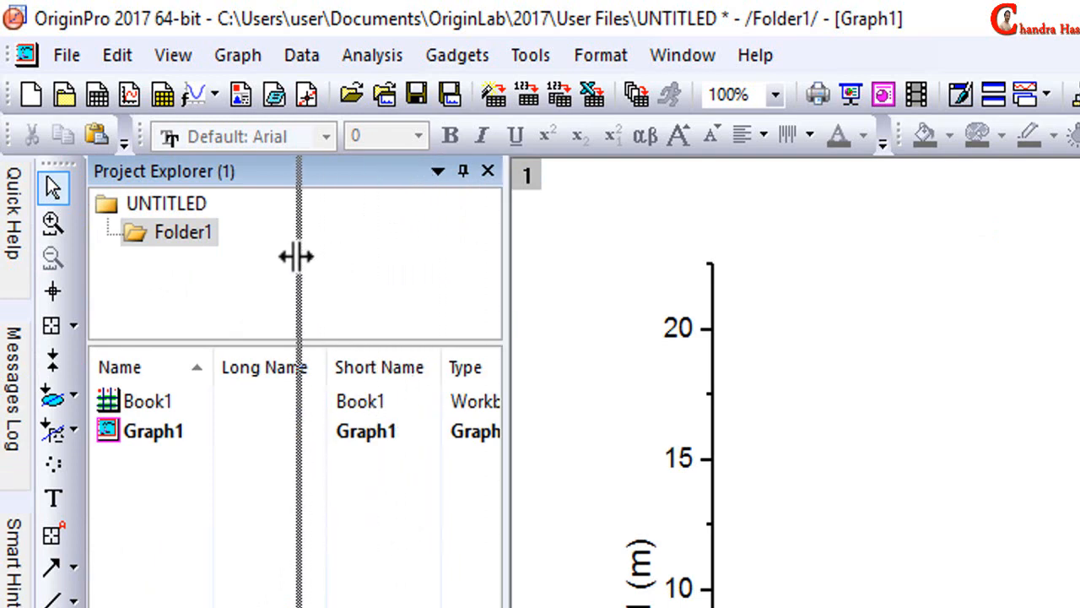
{"action": "double_click", "coordinate": [148, 402]}
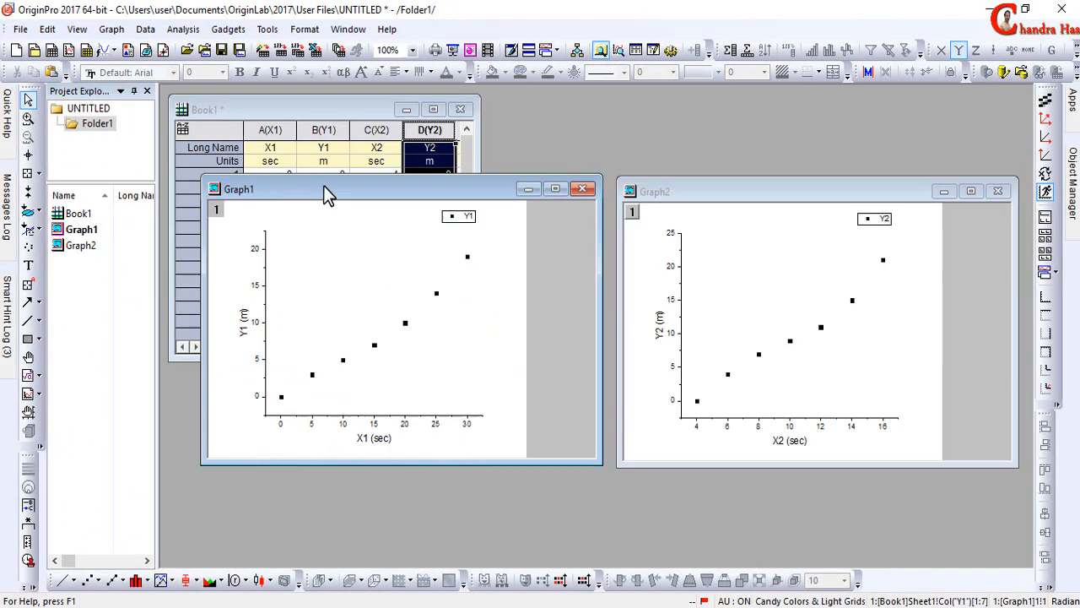
{"action": "mouse_move", "coordinate": [144, 28]}
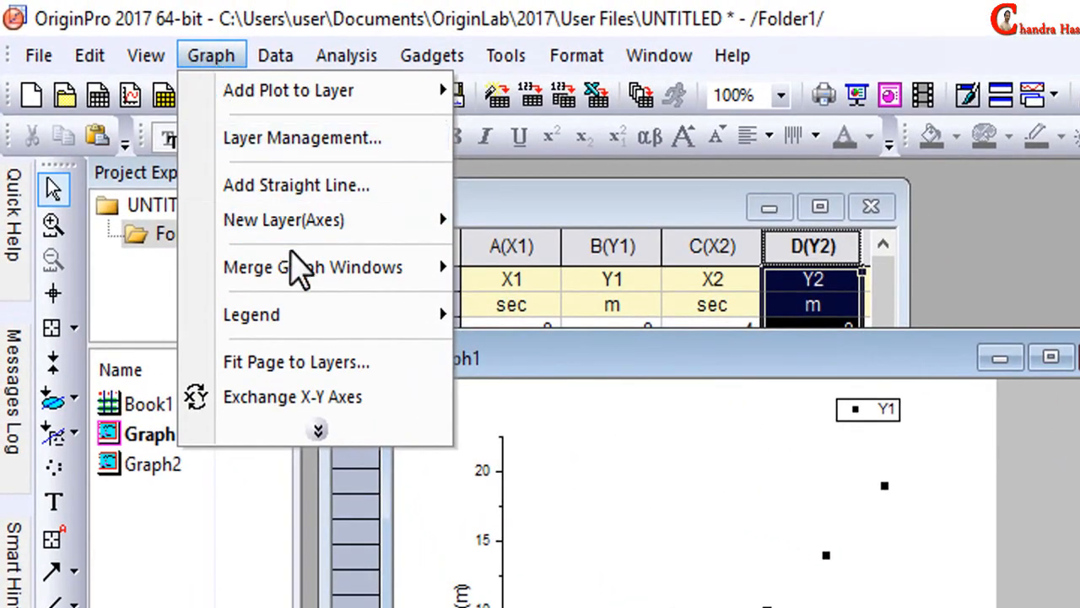
{"action": "mouse_move", "coordinate": [313, 267]}
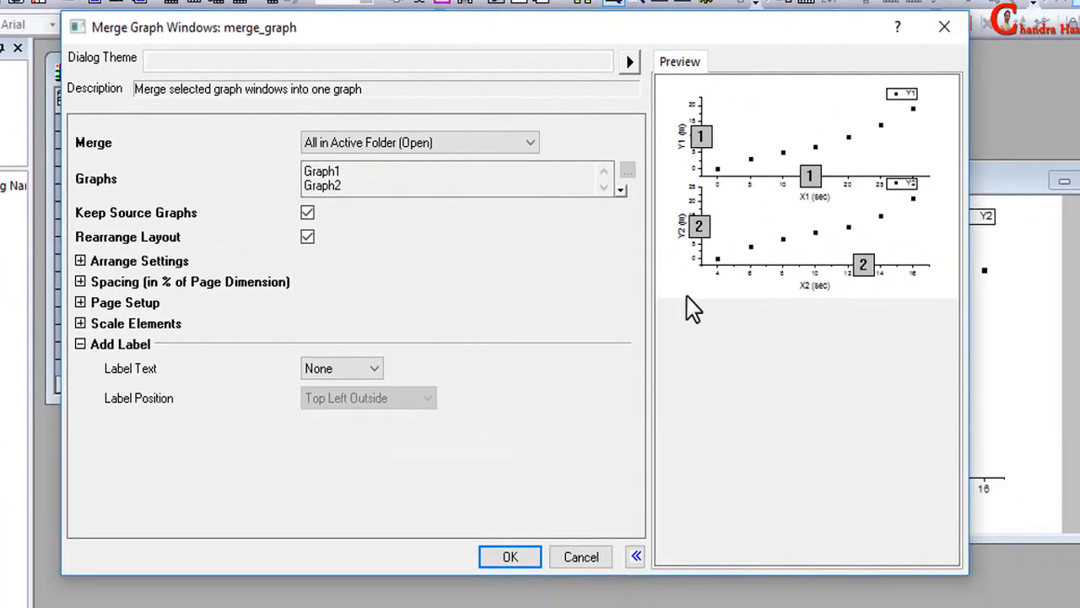
{"action": "mouse_move", "coordinate": [726, 250]}
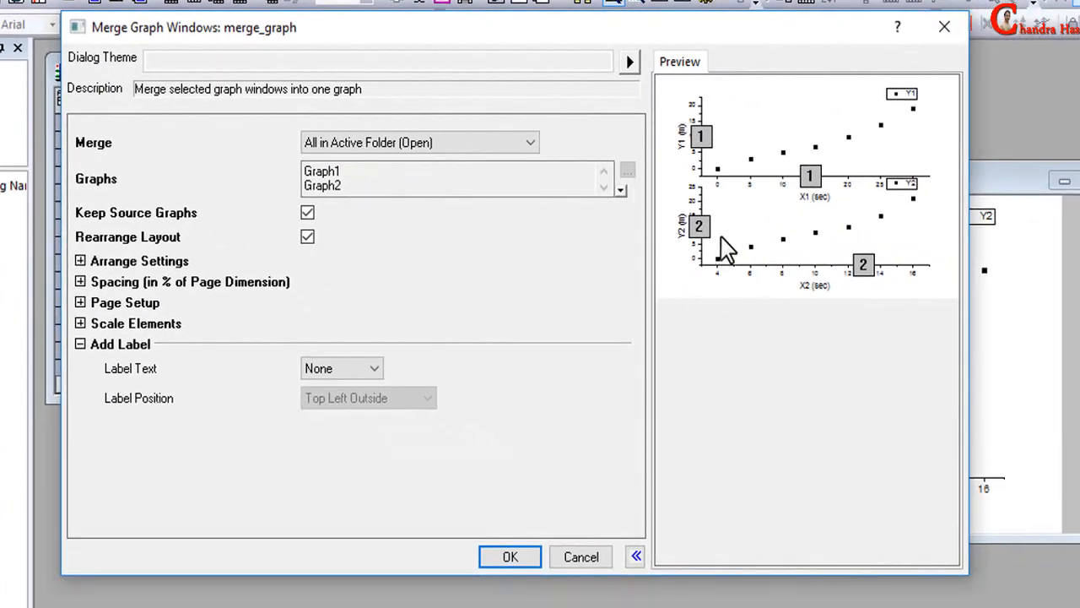
{"action": "mouse_move", "coordinate": [346, 262]}
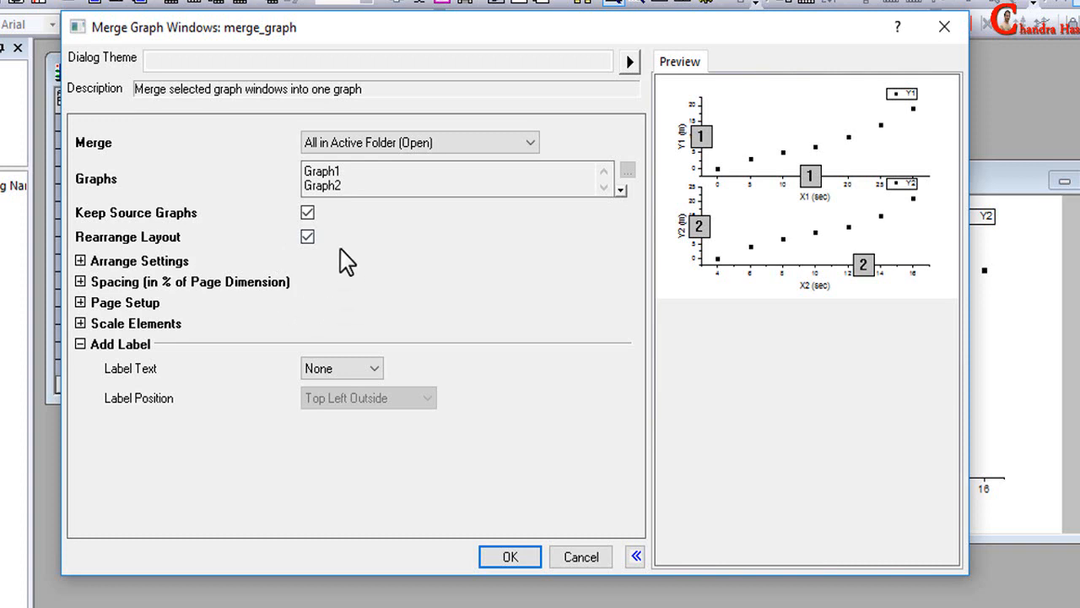
{"action": "mouse_move", "coordinate": [403, 260]}
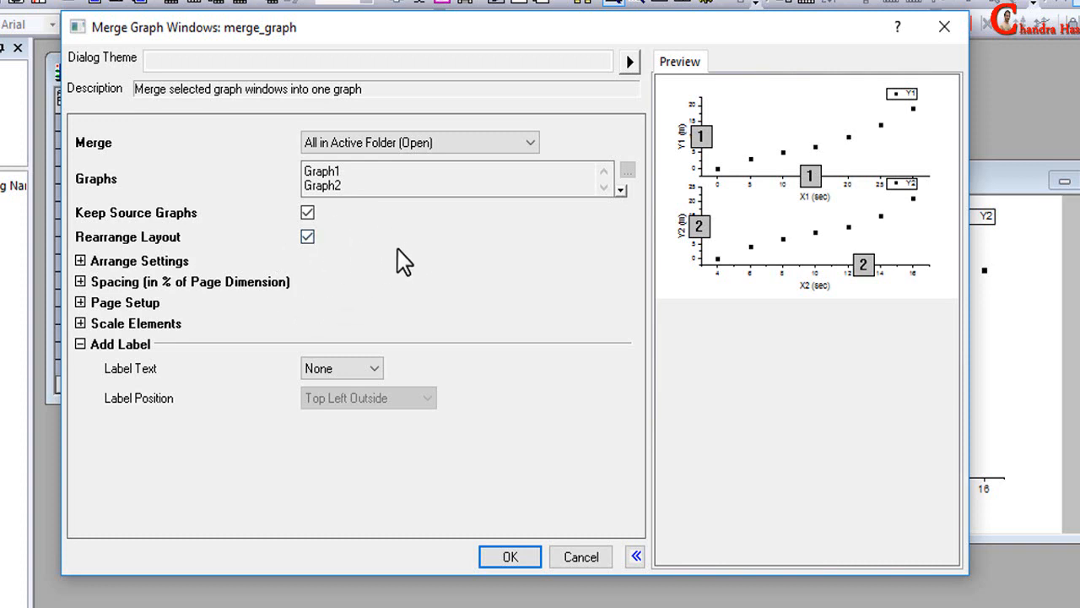
- In Merge Graph Windows, set the Spacing vertical gap to 0
{"action": "left_click", "coordinate": [81, 281]}
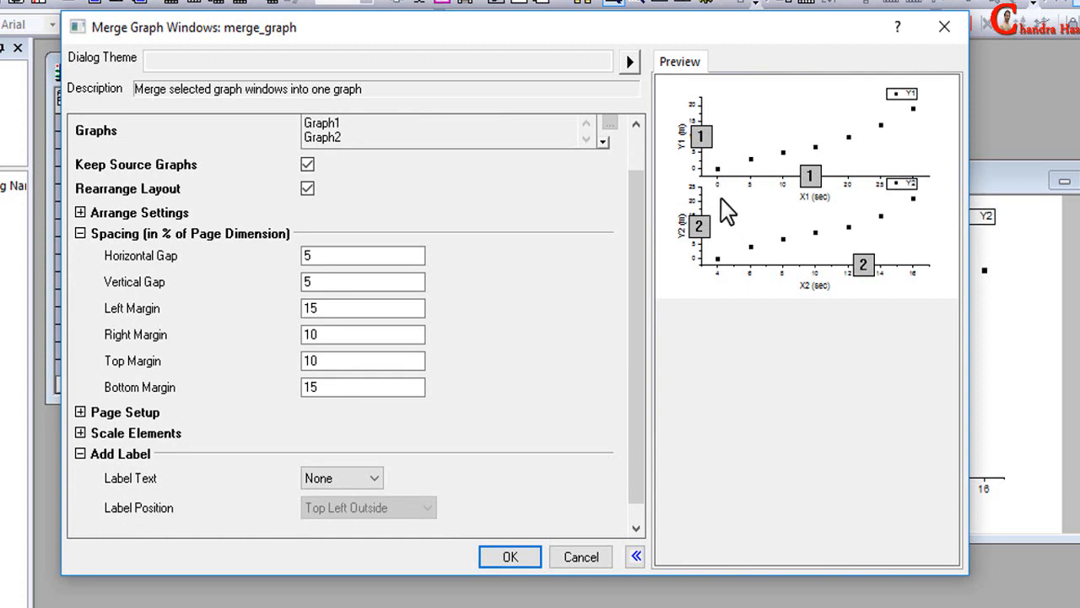
{"action": "mouse_move", "coordinate": [739, 223]}
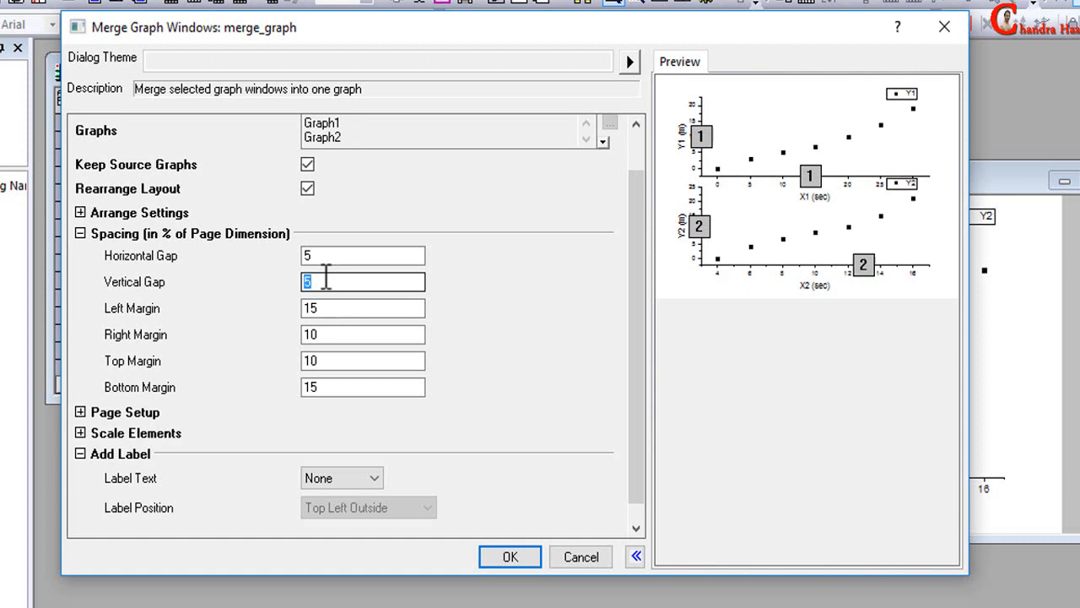
{"action": "type", "text": "0"}
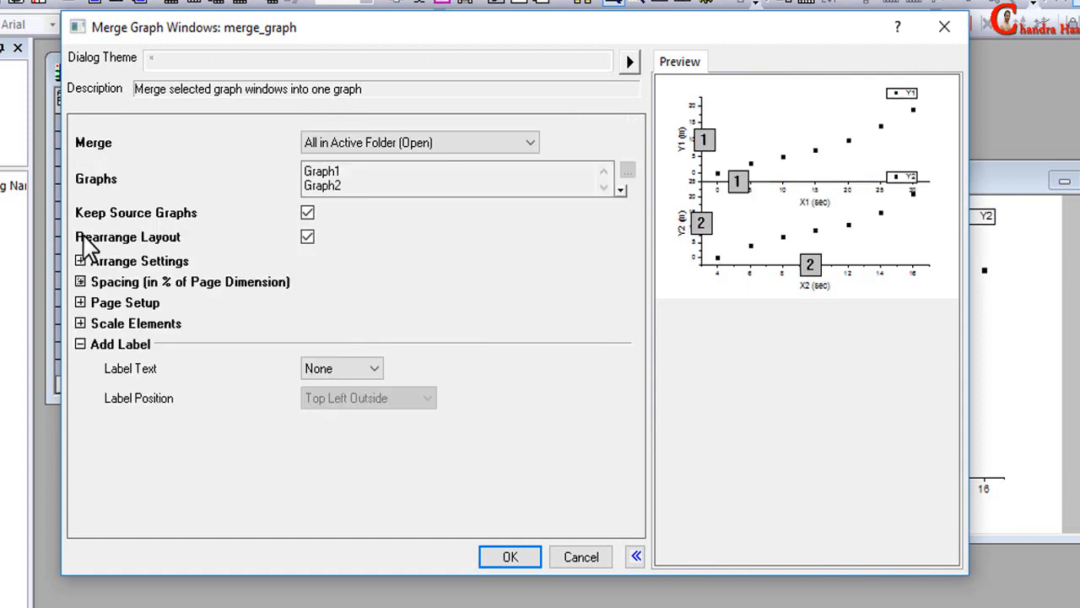
- Set the merged page to portrait, arrange 2 rows by 1 column, and create Graph3
{"action": "left_click", "coordinate": [80, 302]}
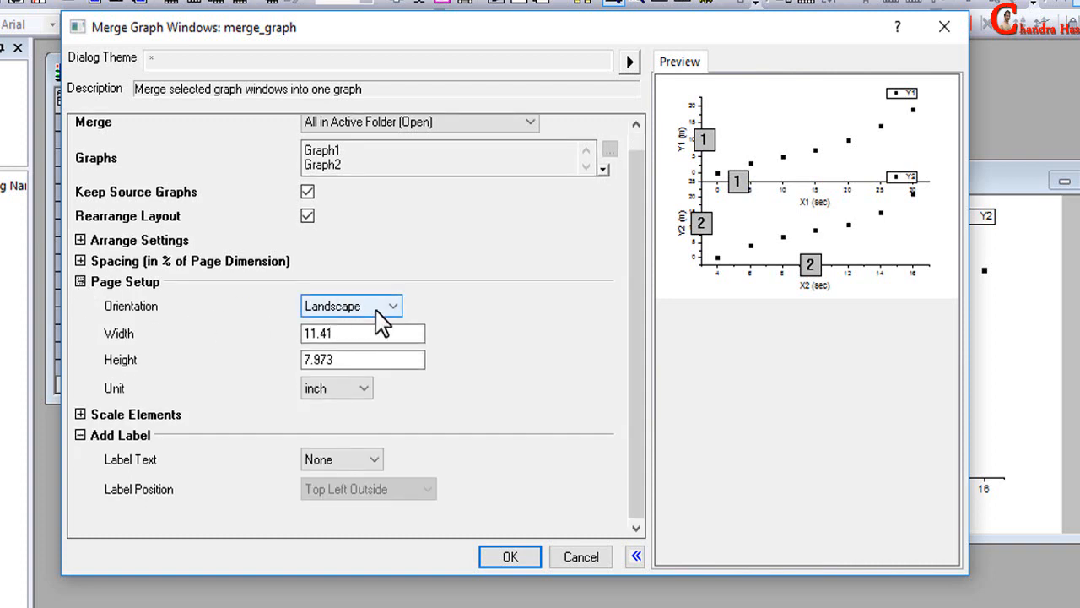
{"action": "left_click", "coordinate": [392, 306]}
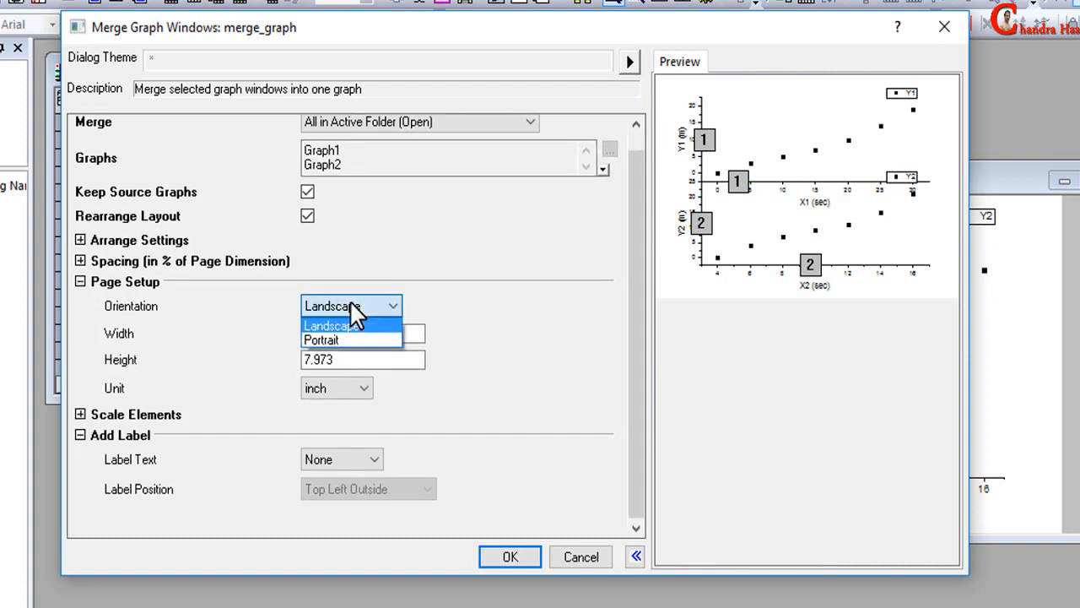
{"action": "left_click", "coordinate": [321, 339]}
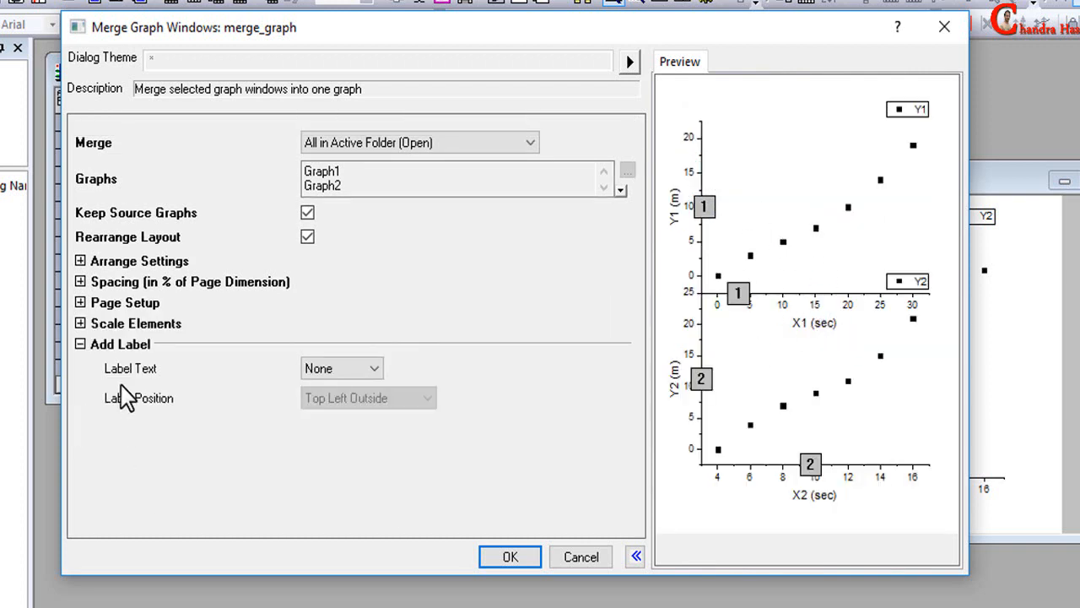
{"action": "left_click", "coordinate": [80, 260]}
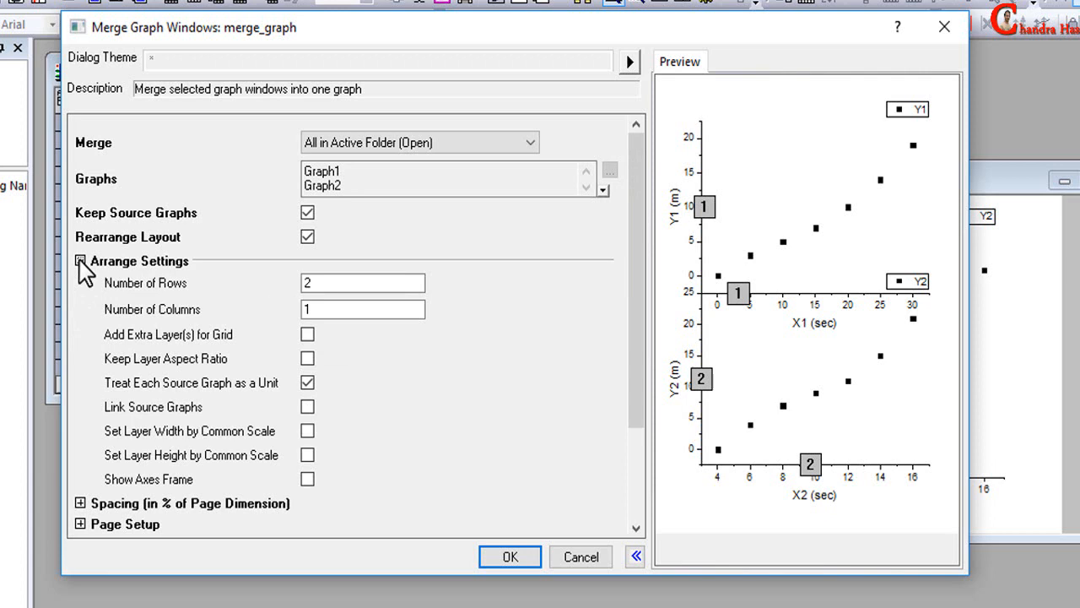
{"action": "scroll", "scroll_direction": "down", "scroll_amount": 3}
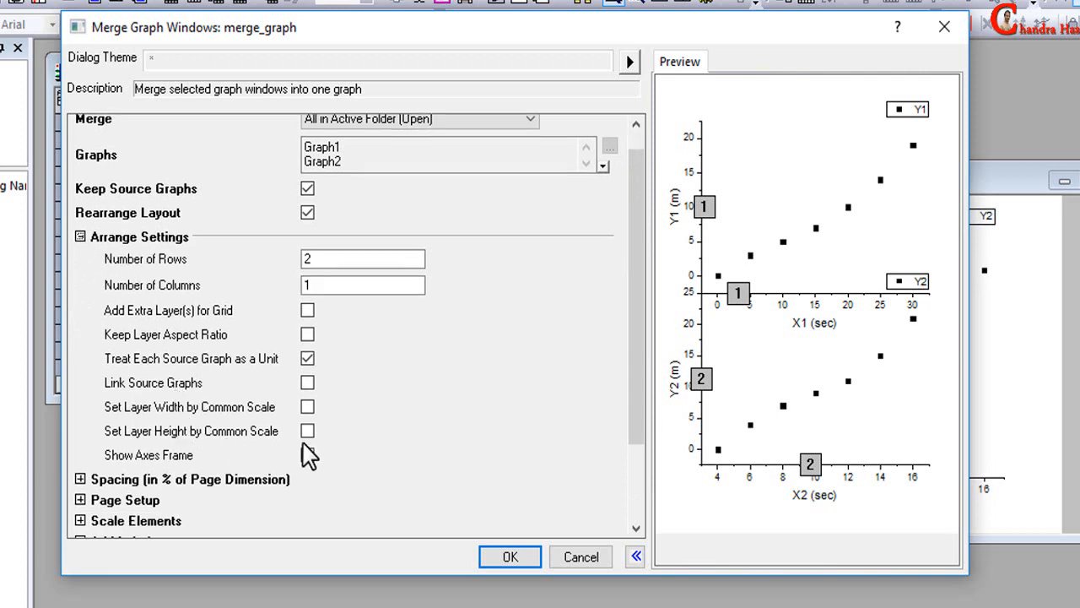
{"action": "left_click", "coordinate": [307, 456]}
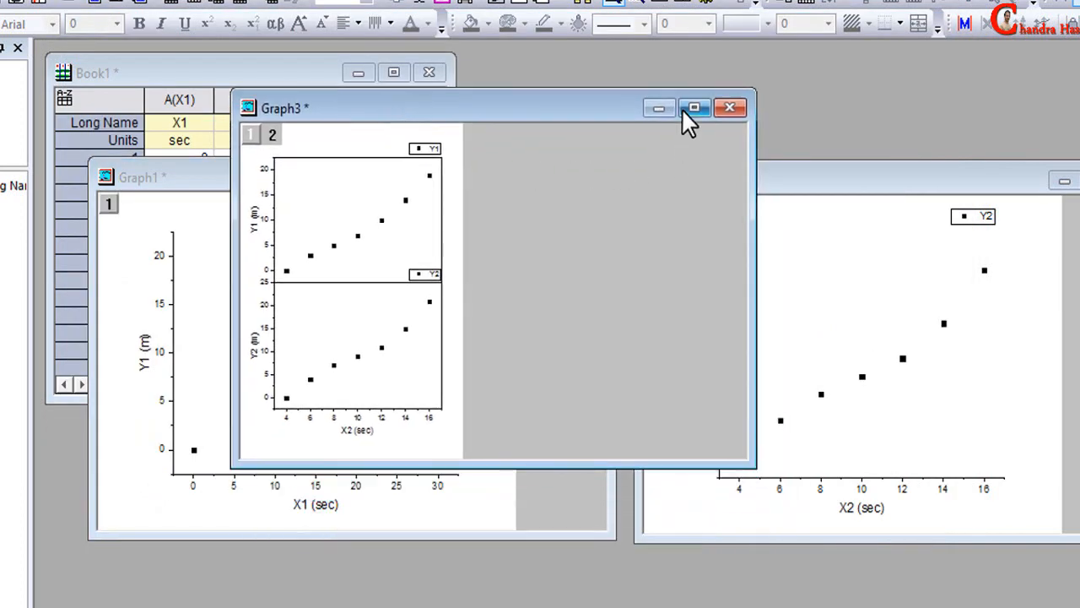
- Maximize Graph3 and switch back to the Book1 worksheet with X3/Y3 and X4/Y4
{"action": "left_click", "coordinate": [693, 108]}
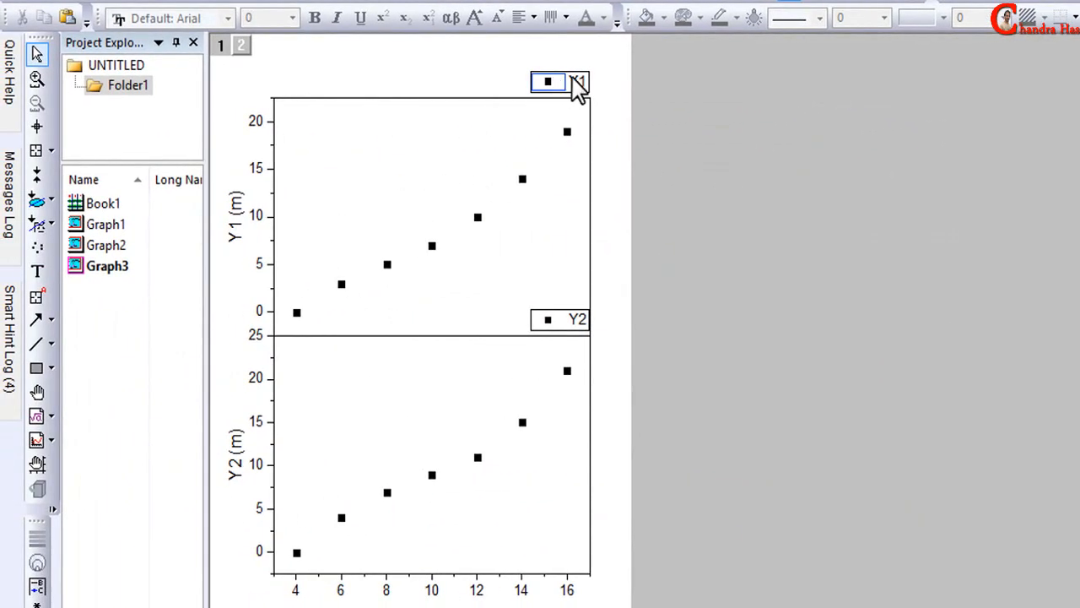
{"action": "left_click_drag", "start_coordinate": [549, 81], "coordinate": [312, 115]}
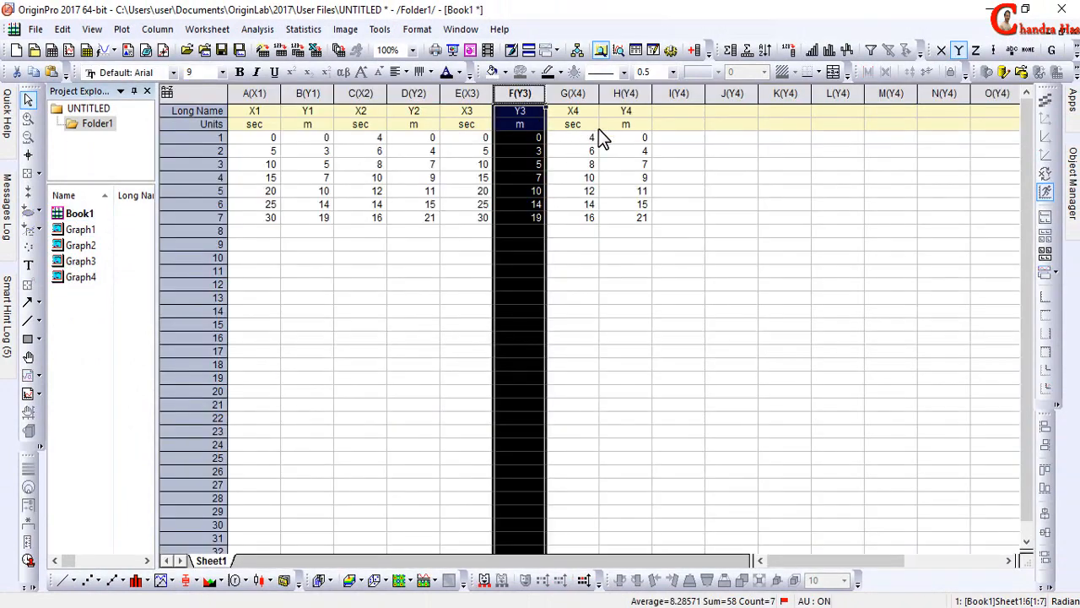
- Activate Graph1 and bring up the Graph menu
{"action": "left_click", "coordinate": [624, 93]}
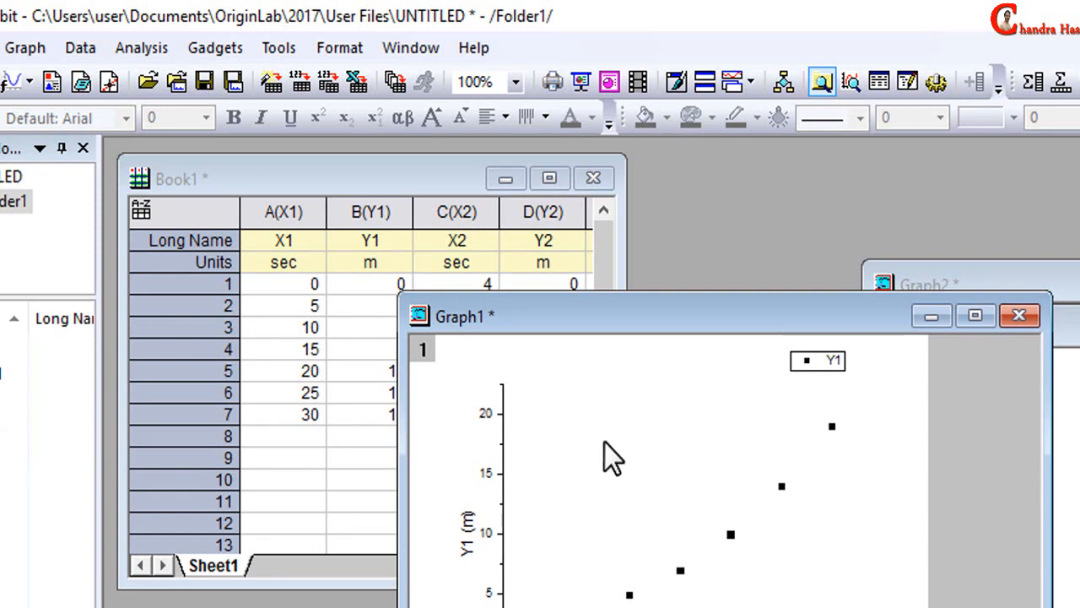
{"action": "left_click", "coordinate": [26, 47]}
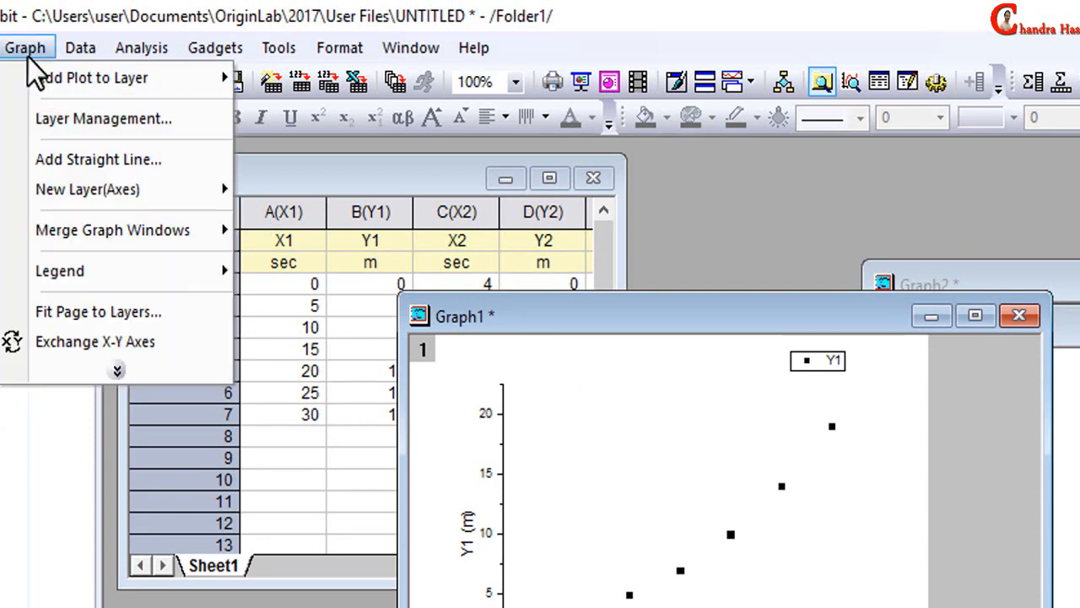
{"action": "mouse_move", "coordinate": [112, 229]}
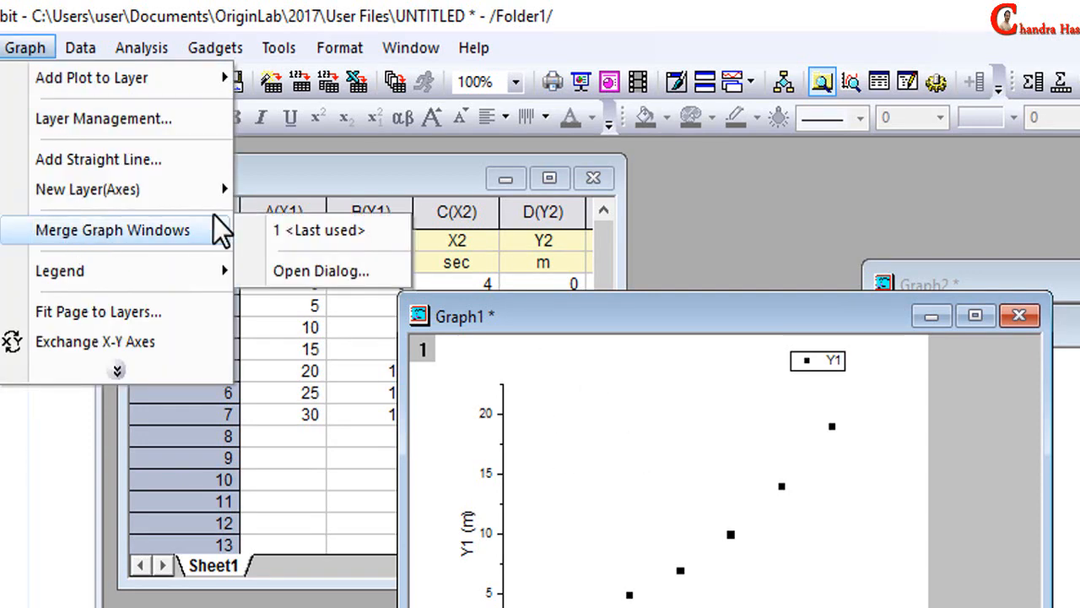
- Open the Merge Graph Windows dialog with a 2×2 arrangement and collapse Arrange Settings
{"action": "left_click", "coordinate": [321, 270]}
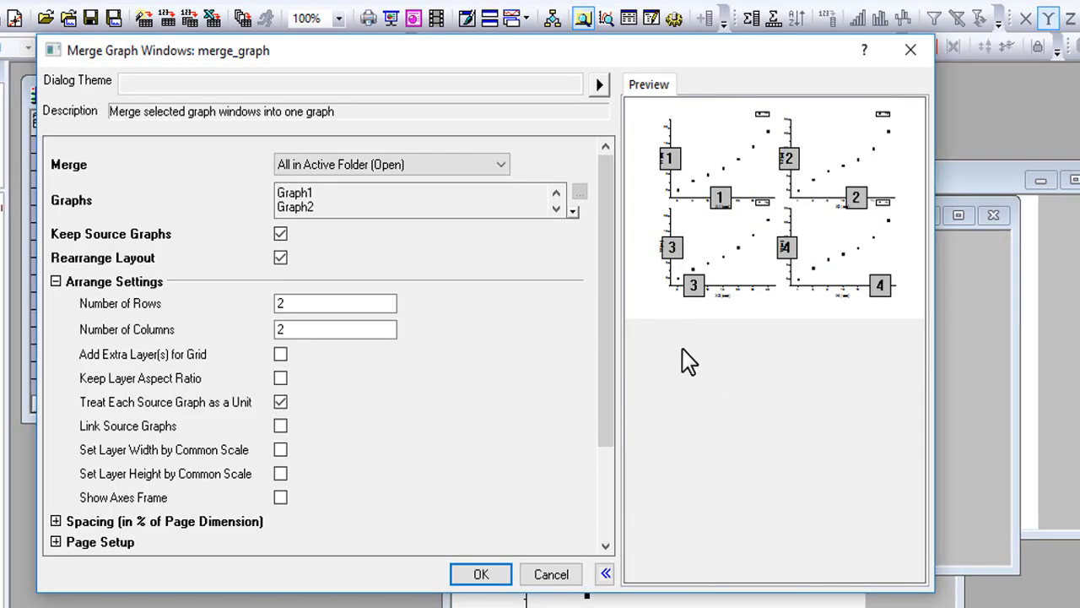
{"action": "mouse_move", "coordinate": [662, 307]}
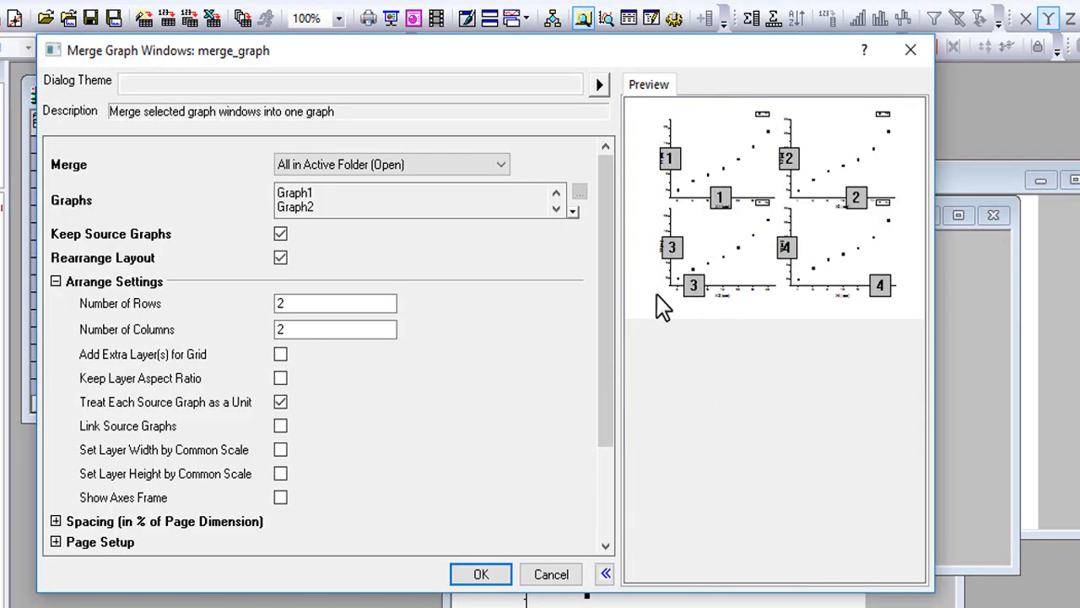
{"action": "mouse_move", "coordinate": [210, 530]}
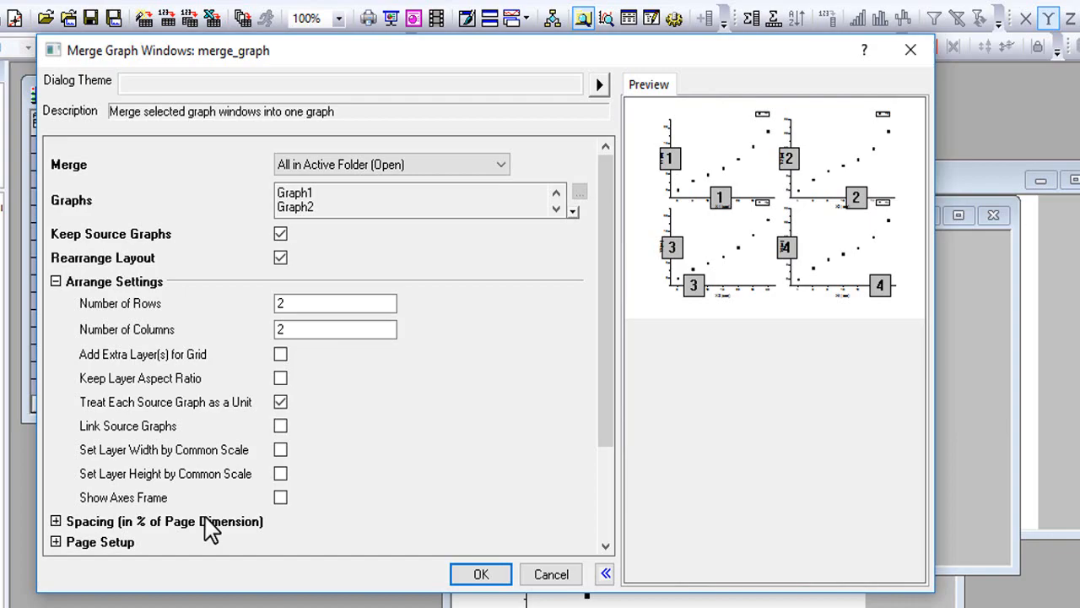
{"action": "left_click", "coordinate": [56, 281]}
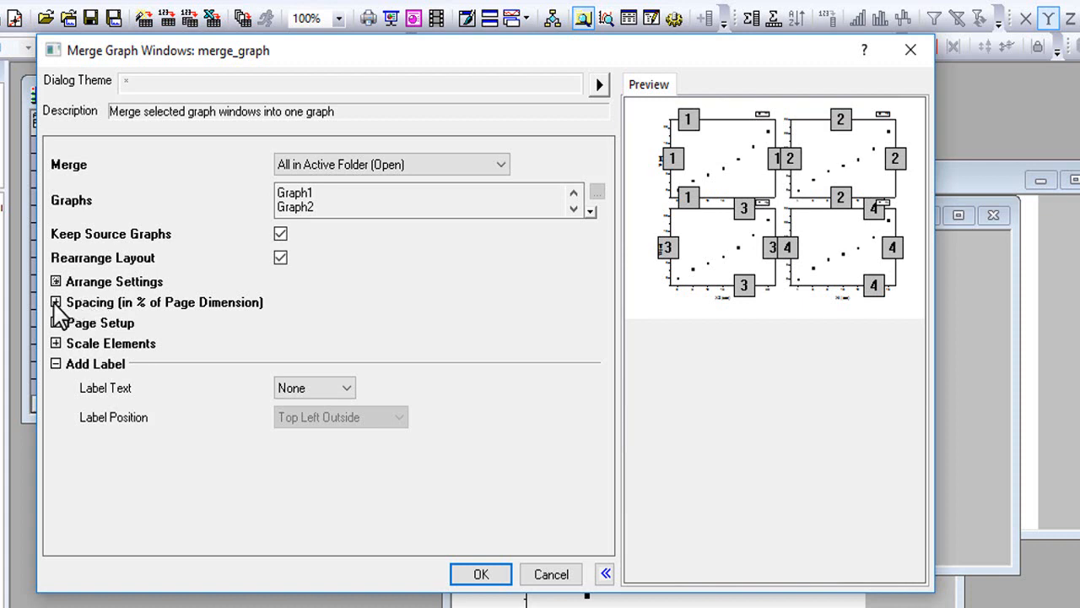
- Increase the vertical gap between panel rows and set the merged page to Portrait
{"action": "left_click", "coordinate": [55, 300]}
{"action": "type", "text": "10"}
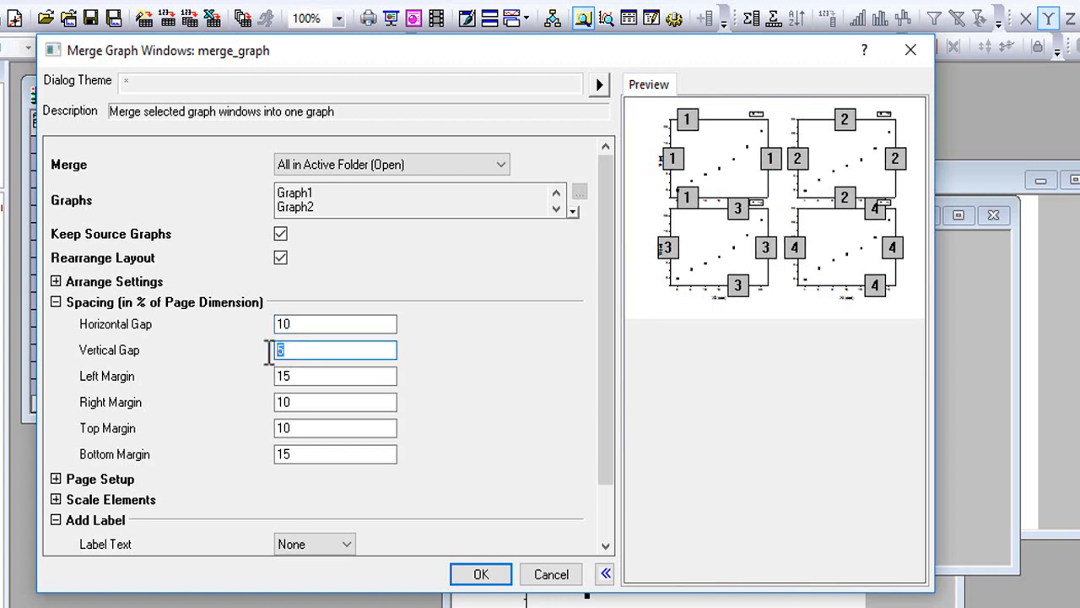
{"action": "left_click", "coordinate": [54, 300]}
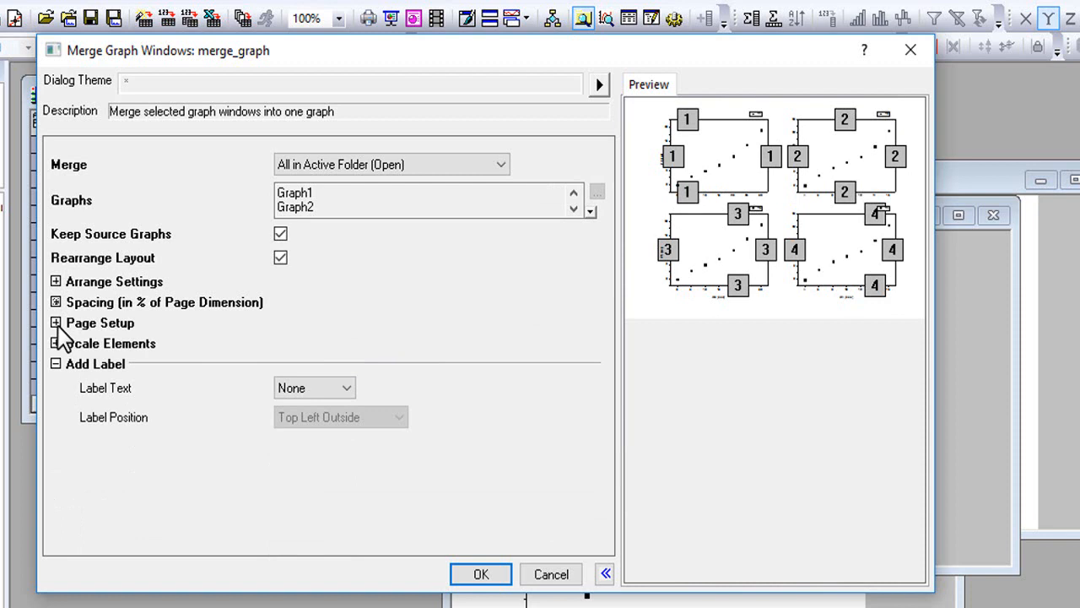
{"action": "left_click", "coordinate": [363, 346]}
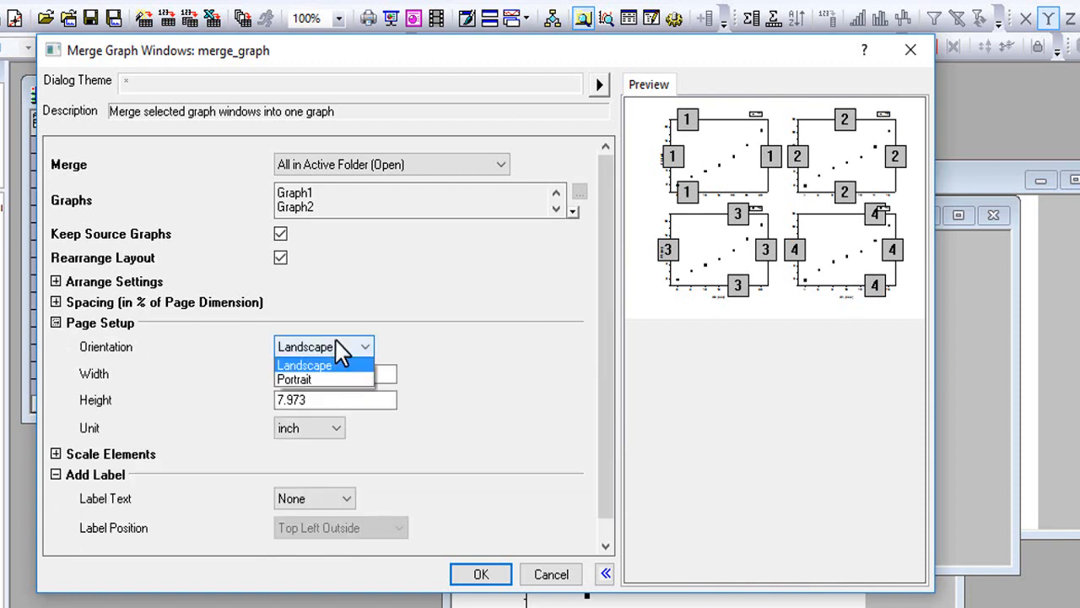
{"action": "left_click", "coordinate": [293, 378]}
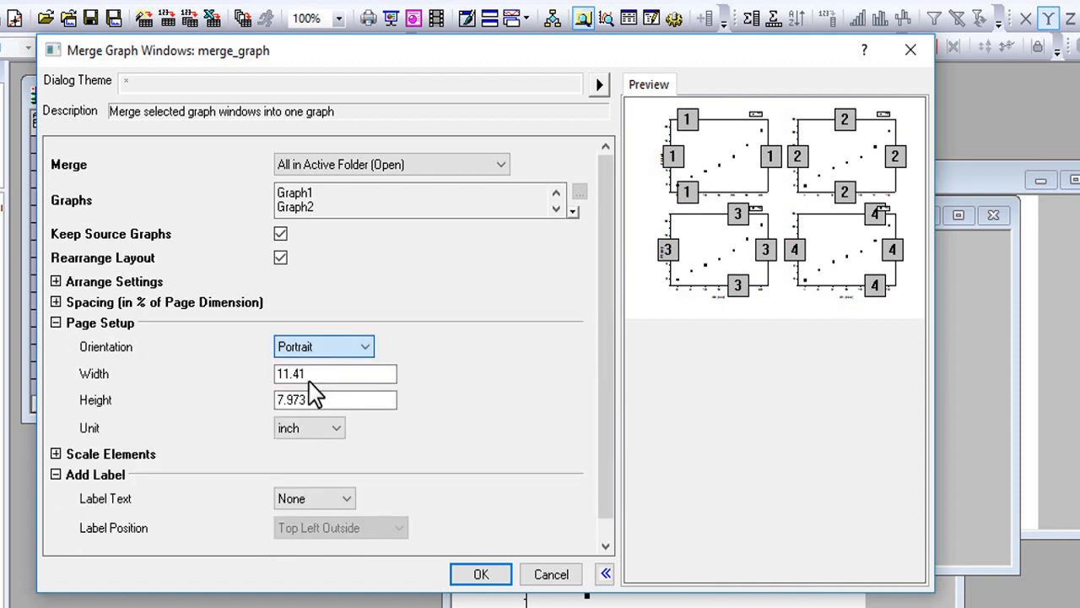
{"action": "left_click", "coordinate": [56, 322]}
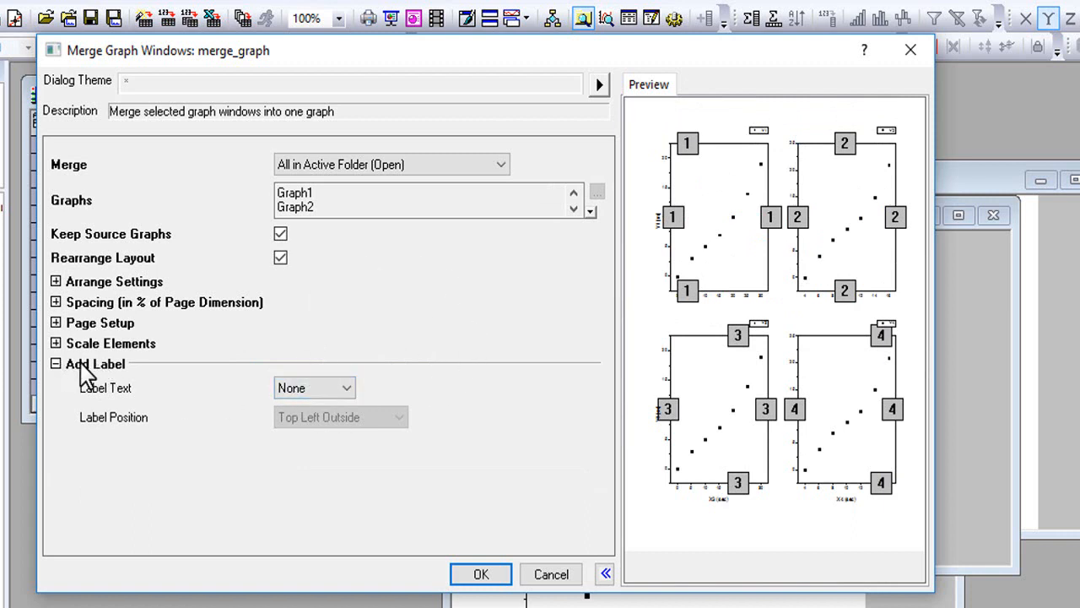
- Label the panels with capital letters starting at A and create the merged four-panel graph
{"action": "left_click", "coordinate": [344, 387]}
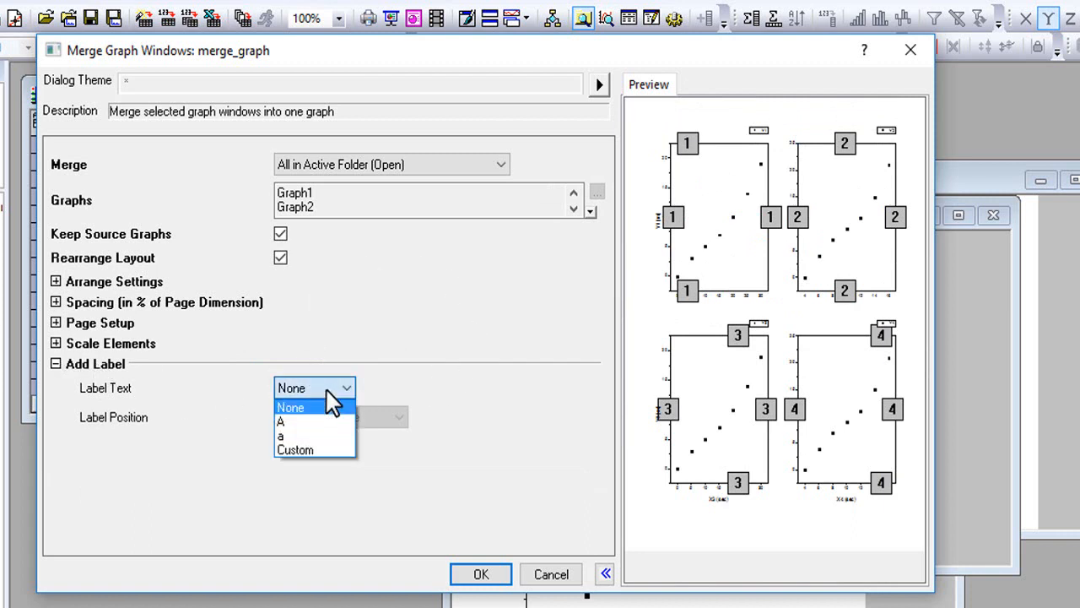
{"action": "mouse_move", "coordinate": [304, 422]}
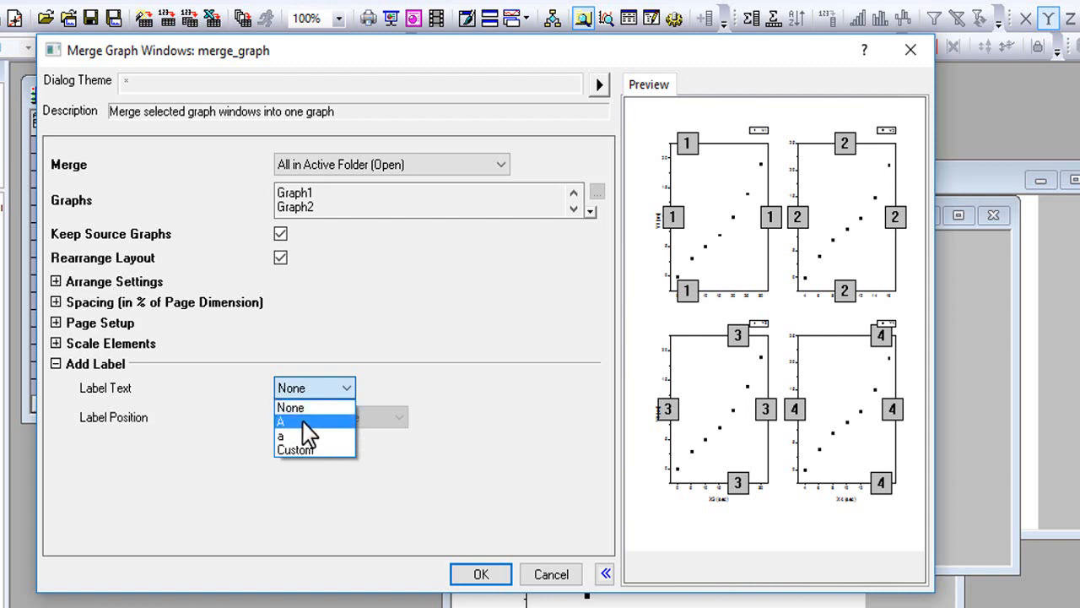
{"action": "left_click", "coordinate": [281, 419]}
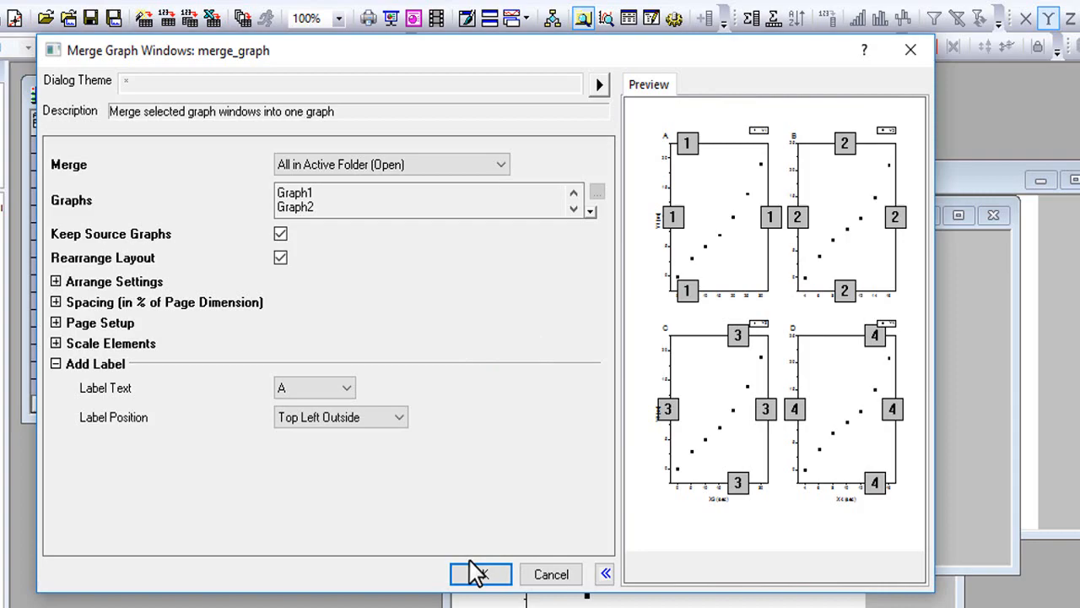
{"action": "left_click", "coordinate": [479, 574]}
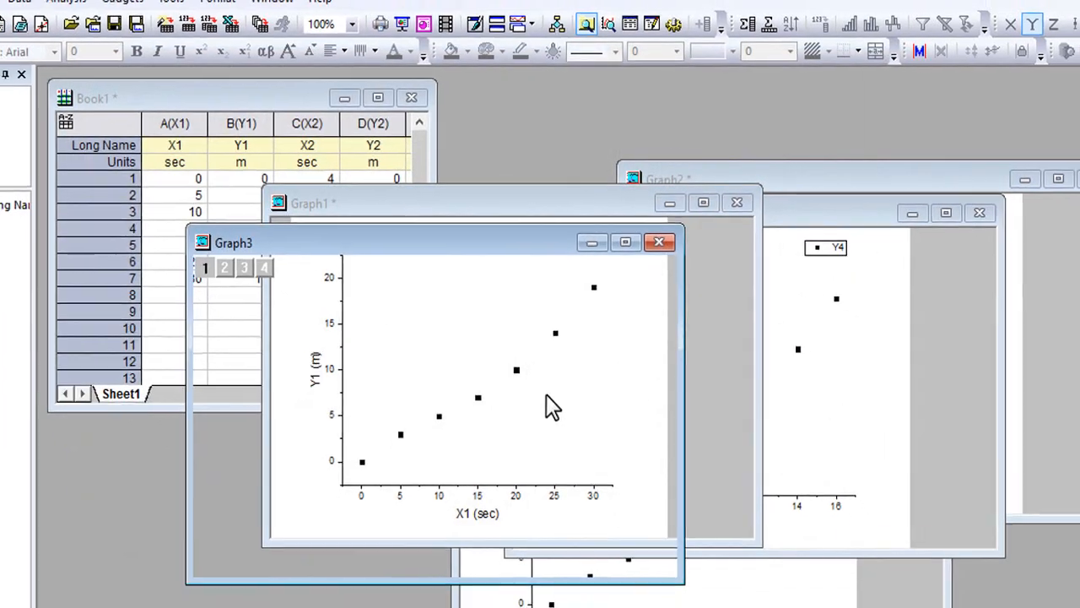